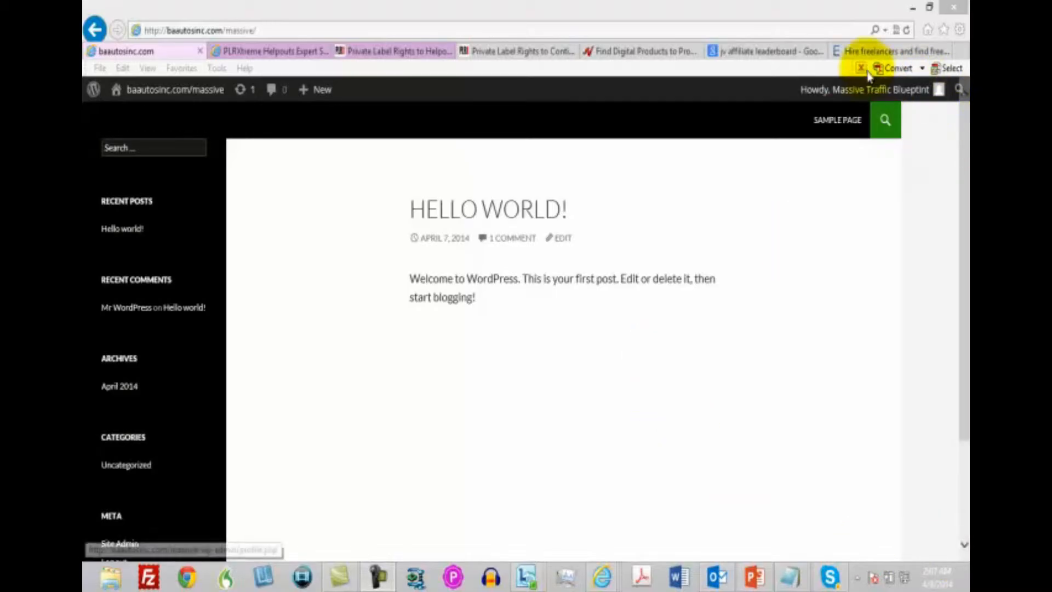
- Switch to the Elance tab to show its freelancer-hiring home page
left_click(892, 51)
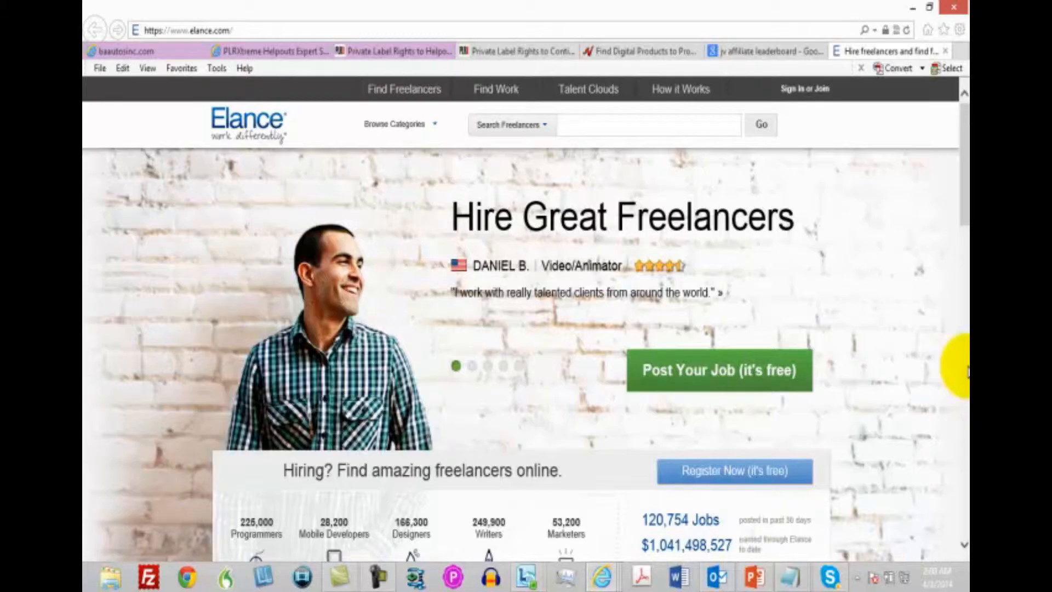
- Switch to the 'jv affiliate leaderboard - Google' results tab
left_click(764, 50)
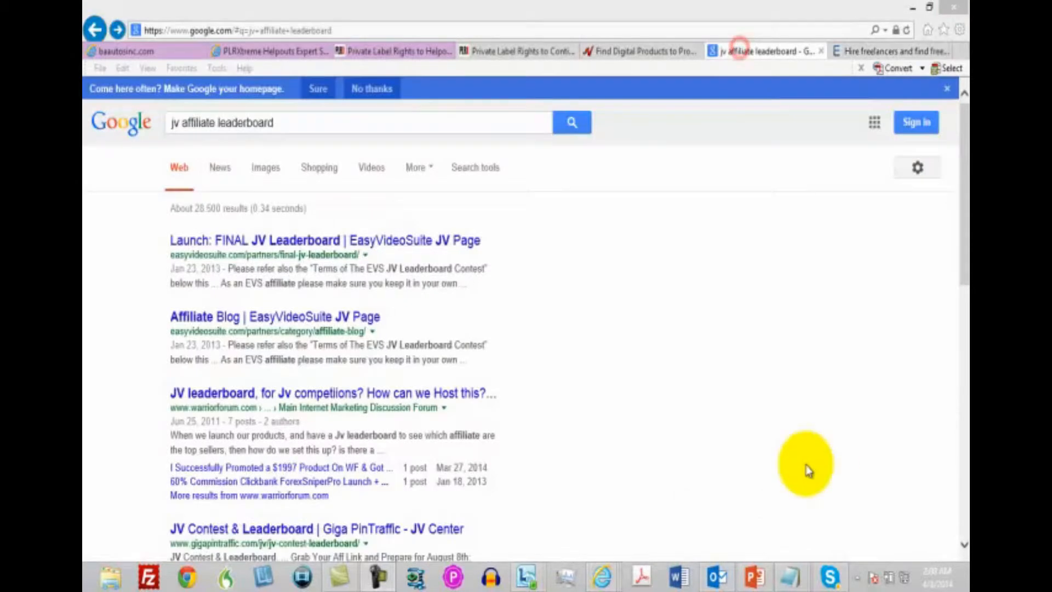
mouse_move(741, 369)
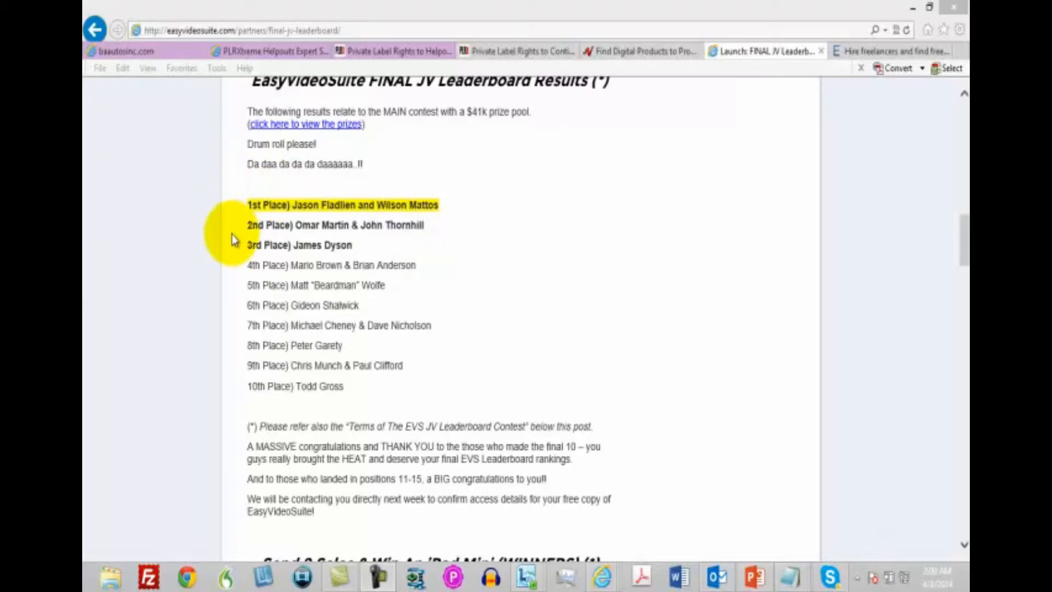
mouse_move(228, 270)
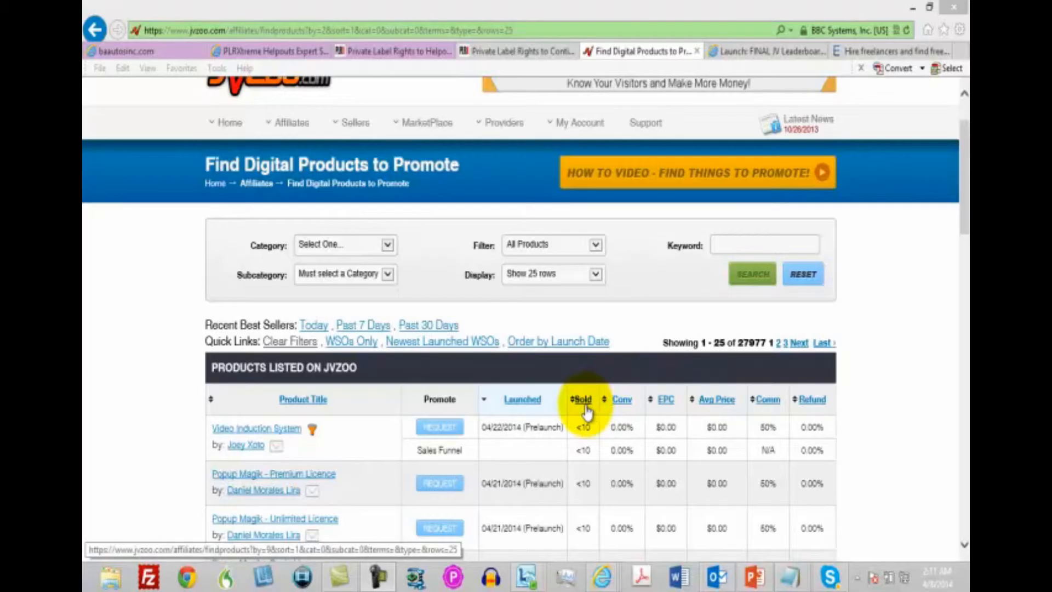
- Sort JVZoo products by units sold and open the Covert Store Builder sales page
left_click(581, 399)
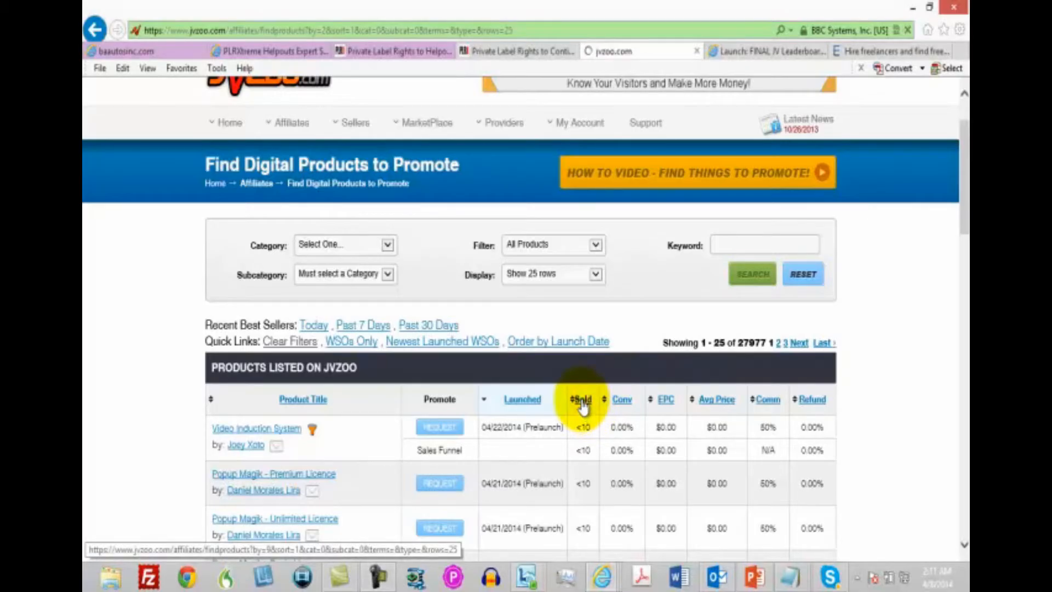
left_click(582, 398)
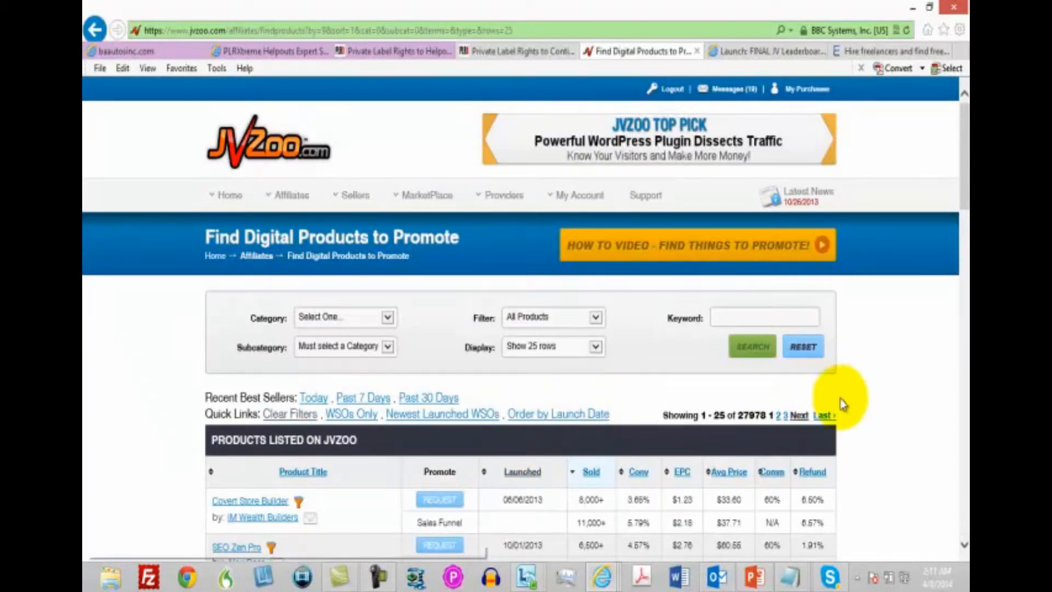
scroll("down", 3)
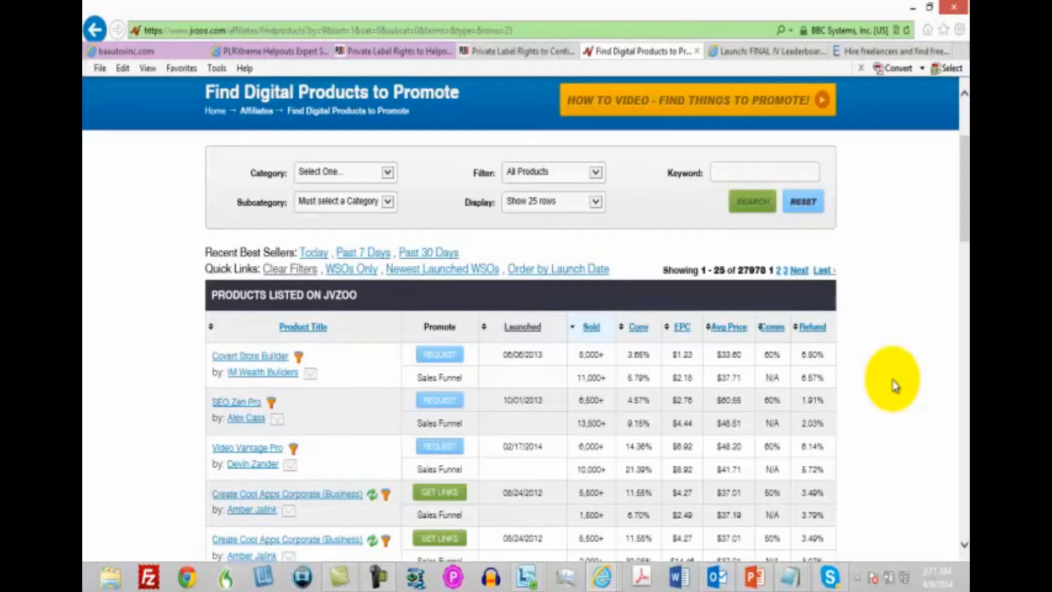
mouse_move(295, 400)
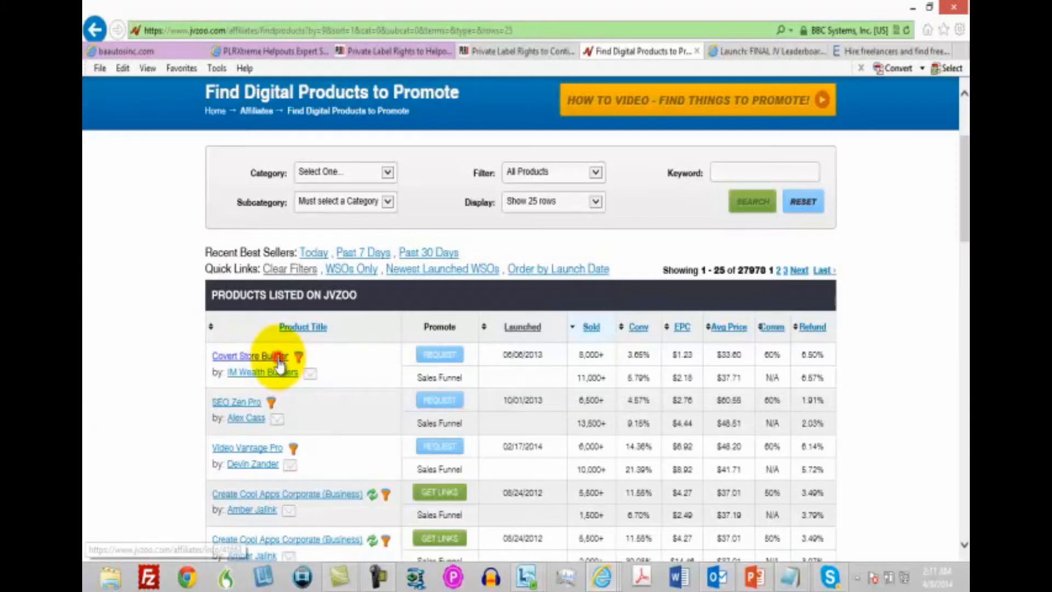
left_click(250, 355)
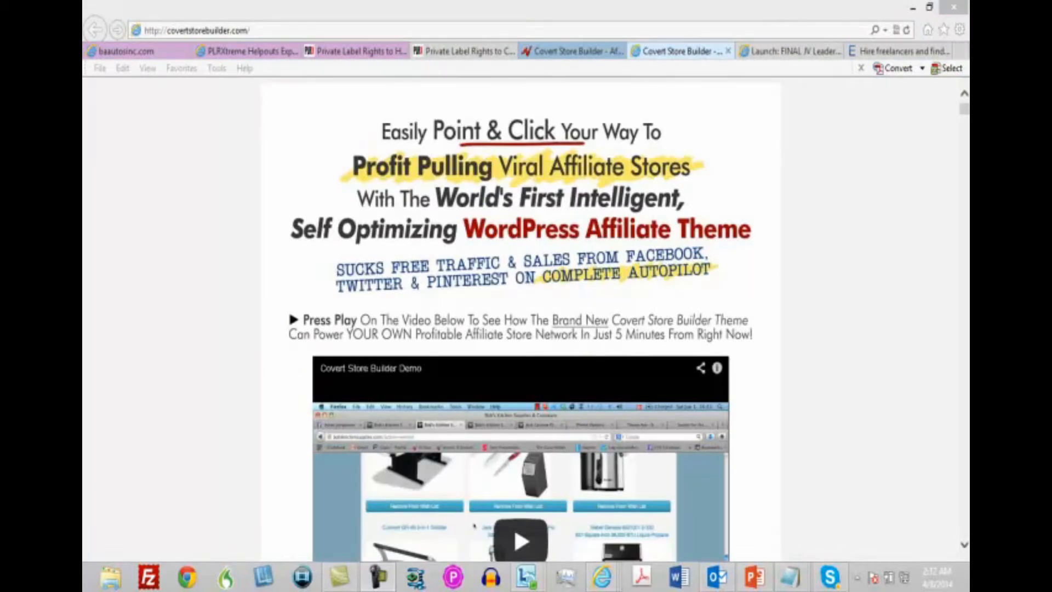
mouse_move(824, 248)
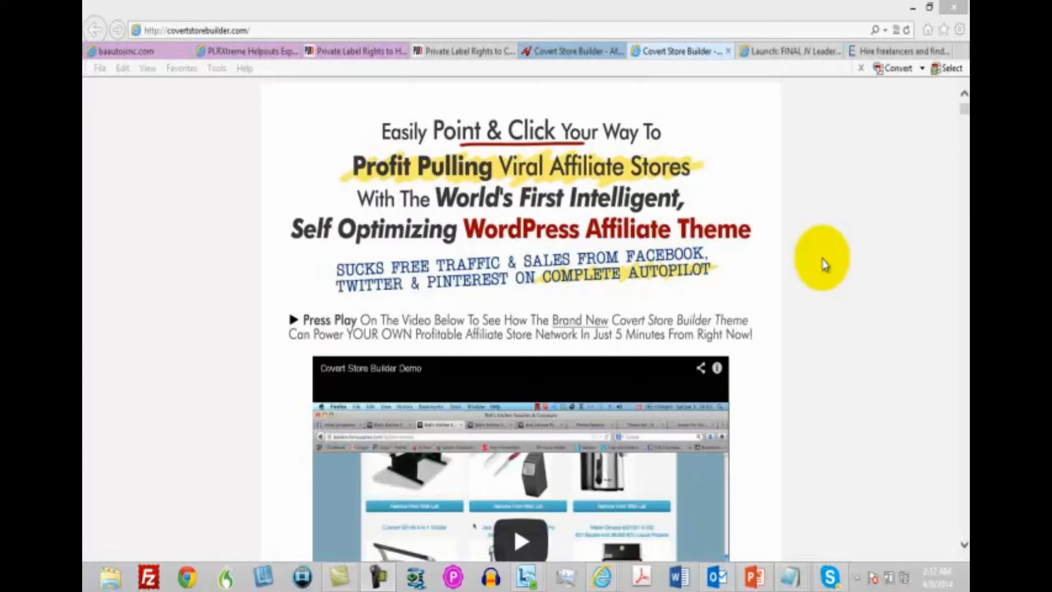
mouse_move(844, 272)
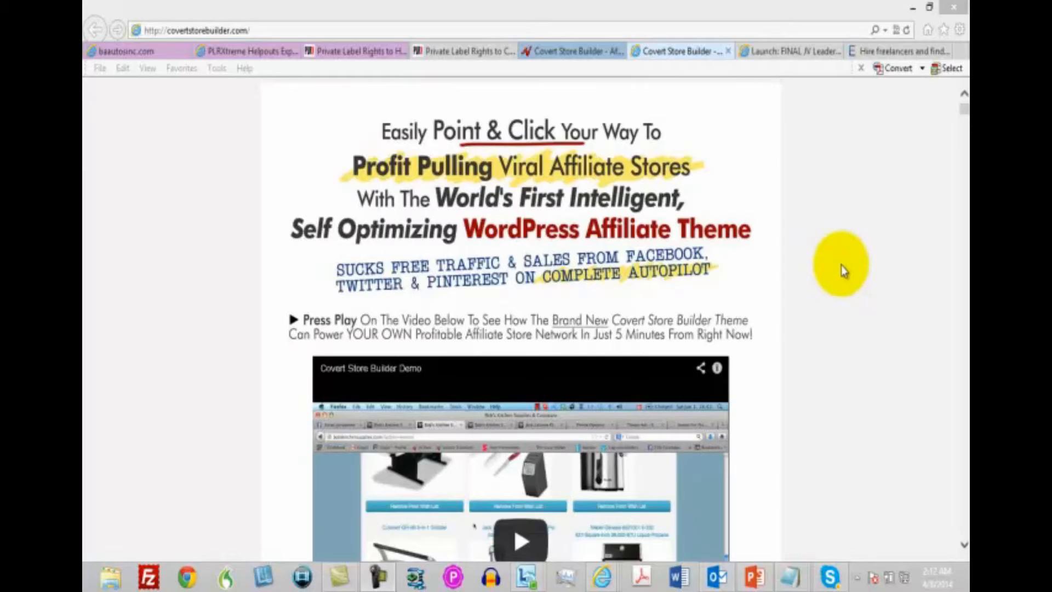
mouse_move(830, 287)
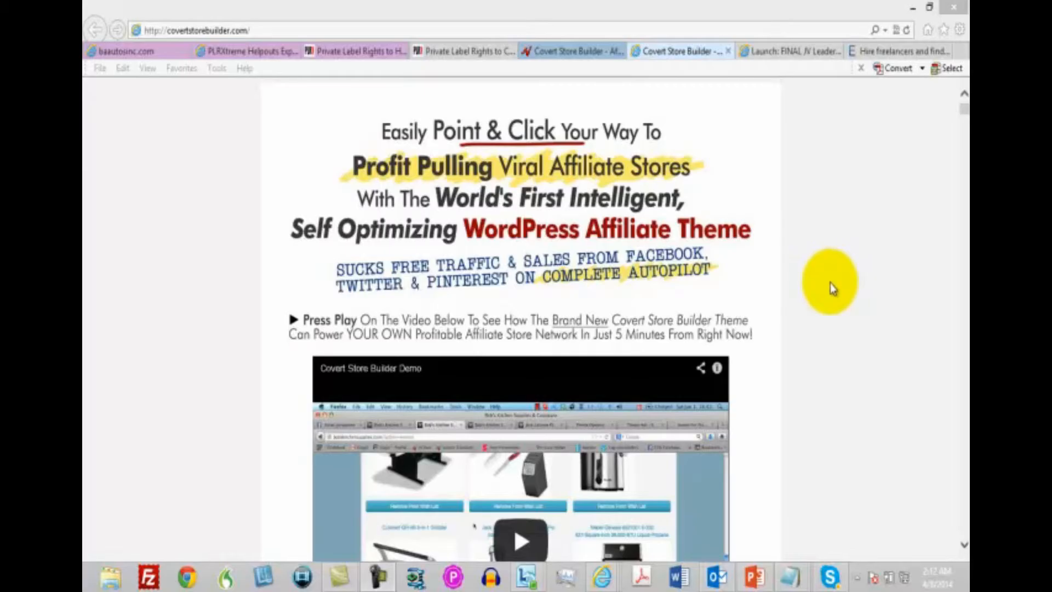
mouse_move(306, 230)
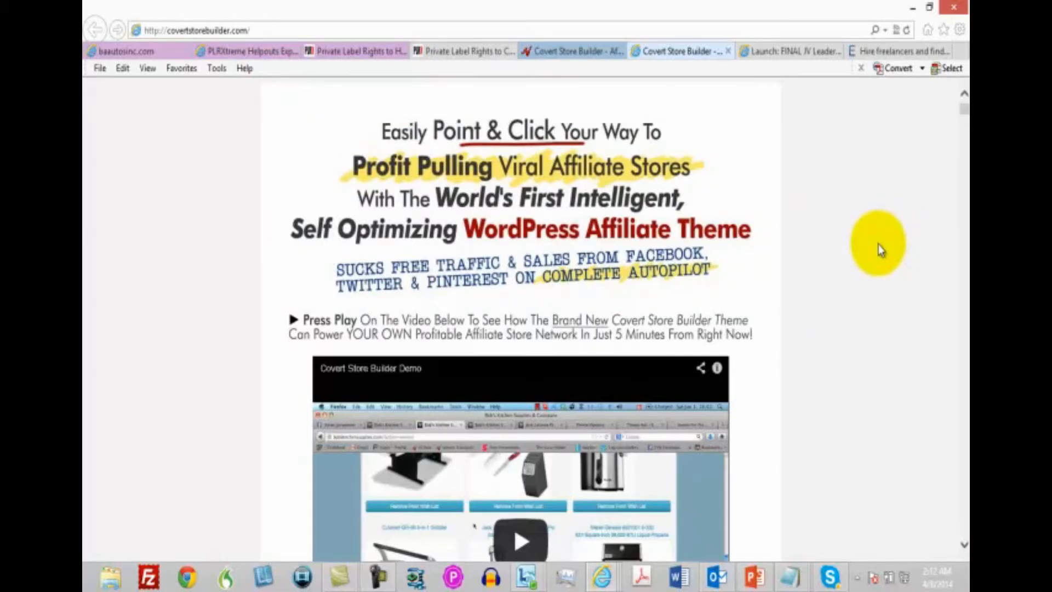
scroll("down", 3)
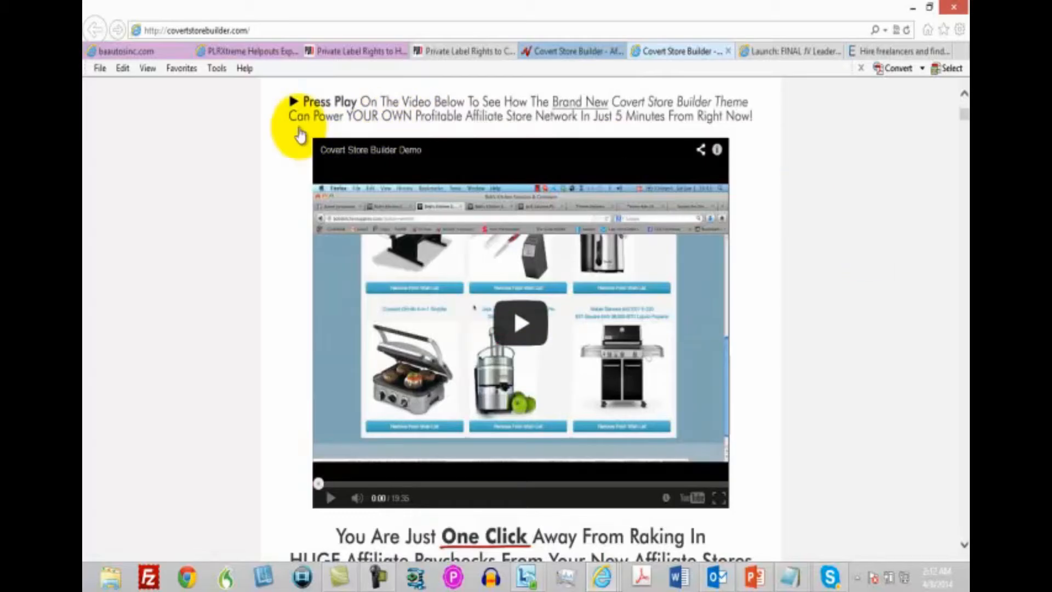
mouse_move(455, 135)
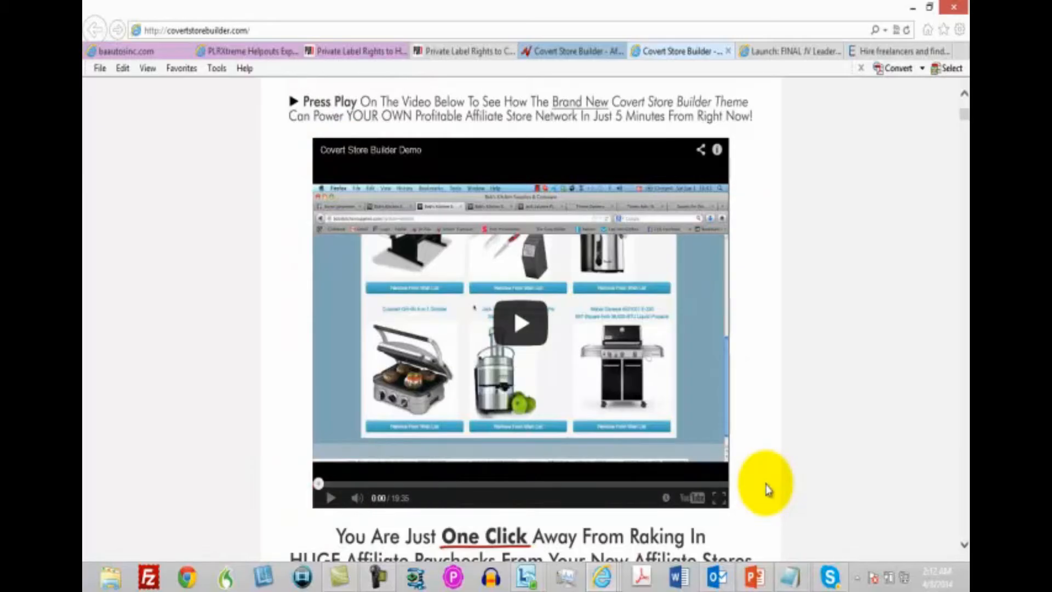
mouse_move(758, 516)
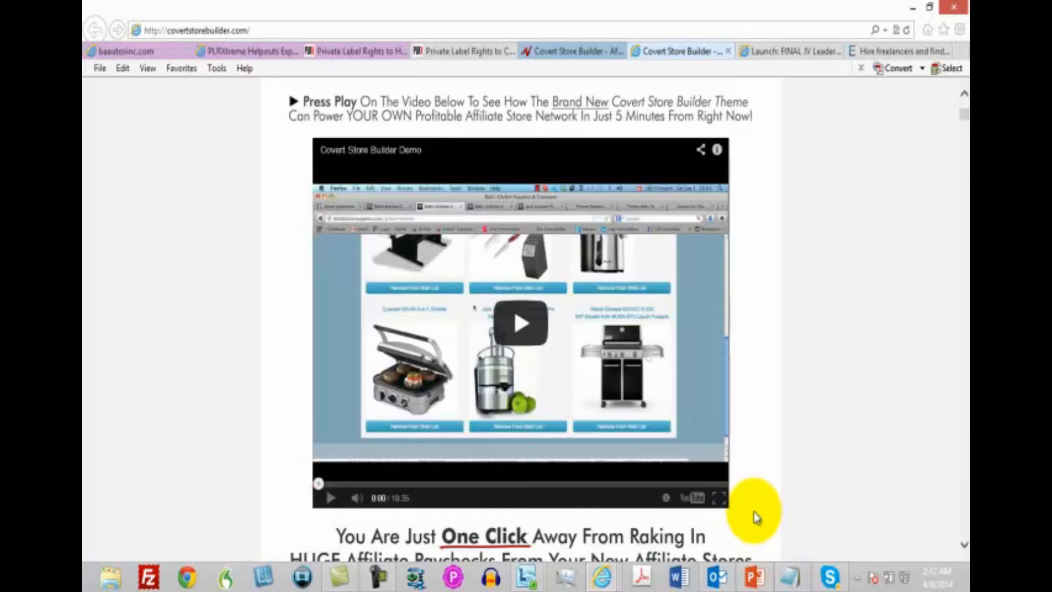
mouse_move(756, 517)
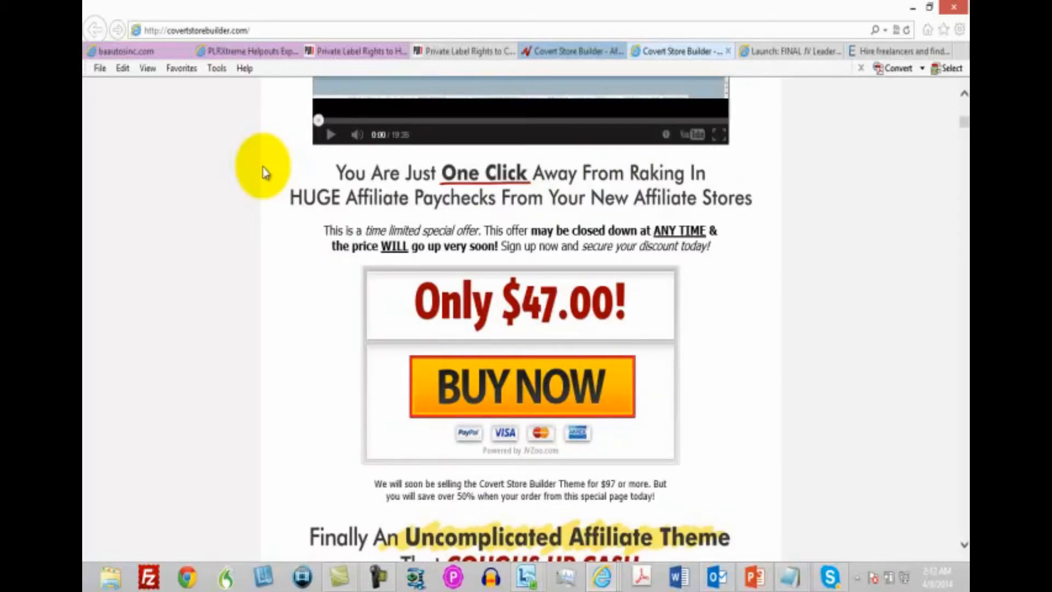
mouse_move(624, 215)
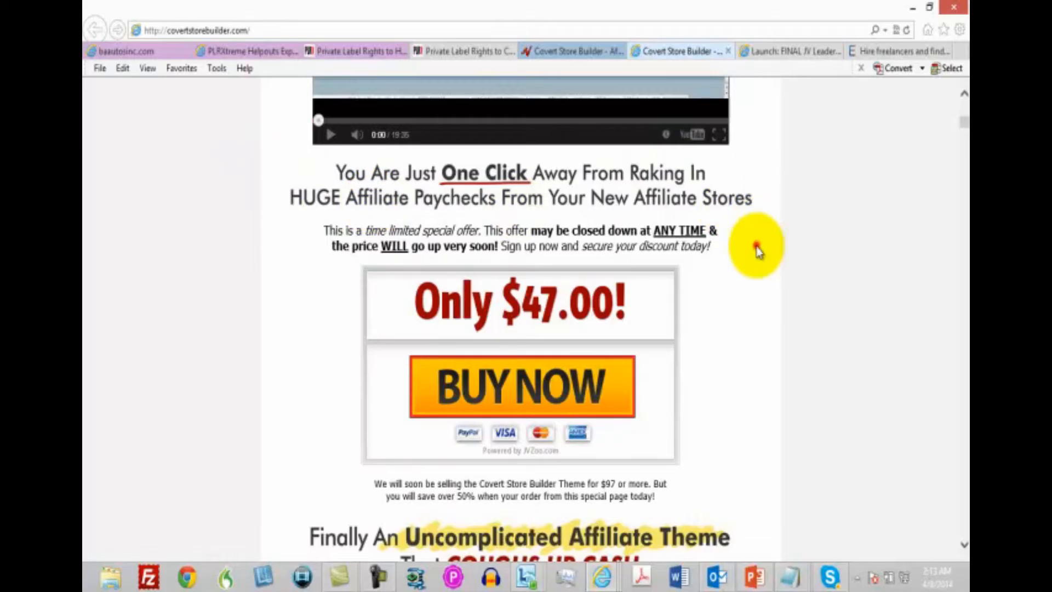
- Scroll to 'The Secret To Building WILDLY PROFITABLE Affiliate Stores' heading
scroll("down", 3)
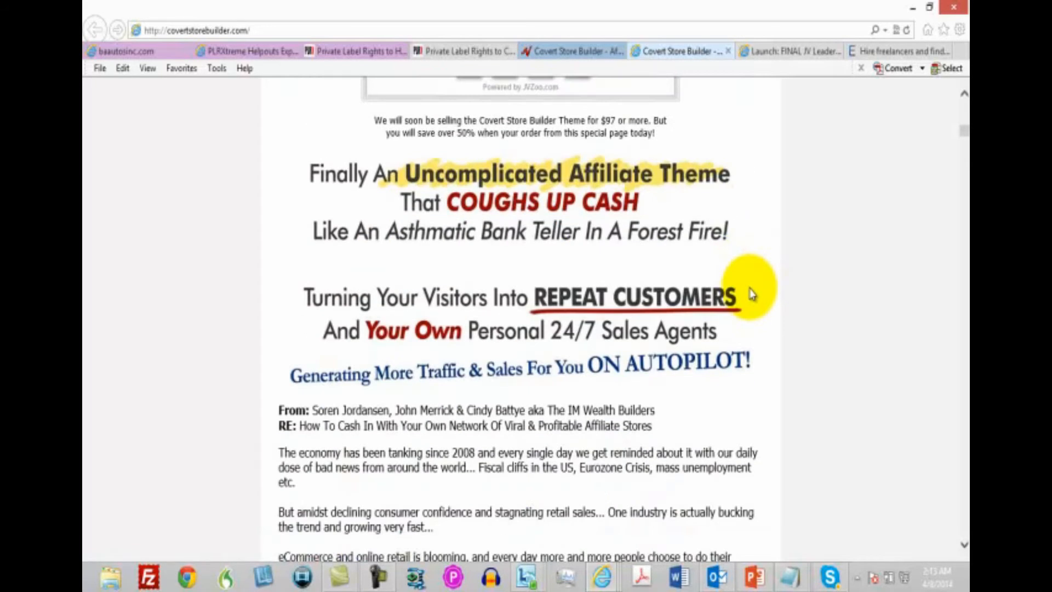
scroll("down", 3)
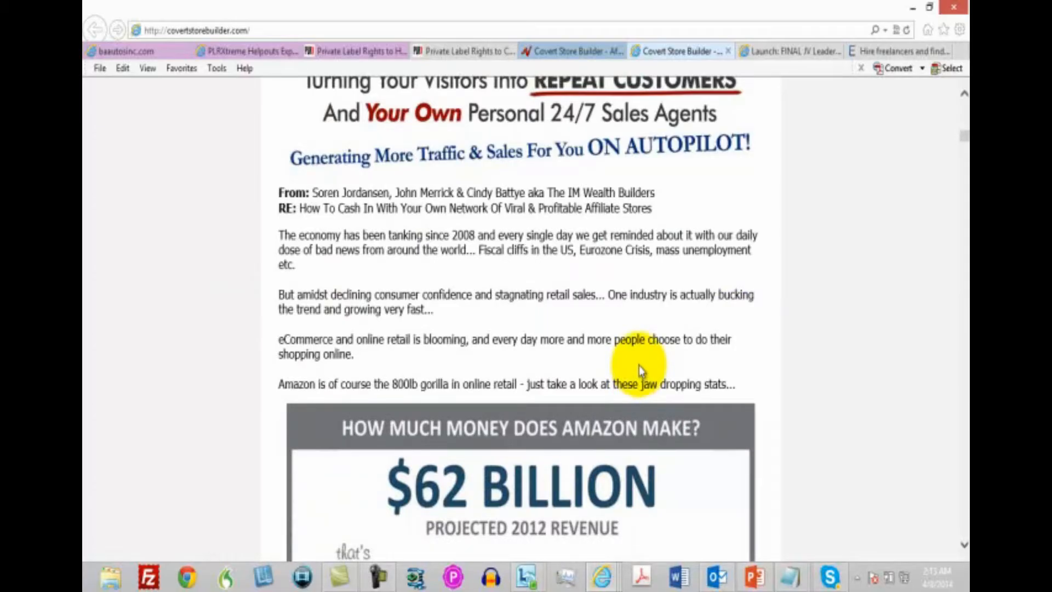
scroll("down", 3)
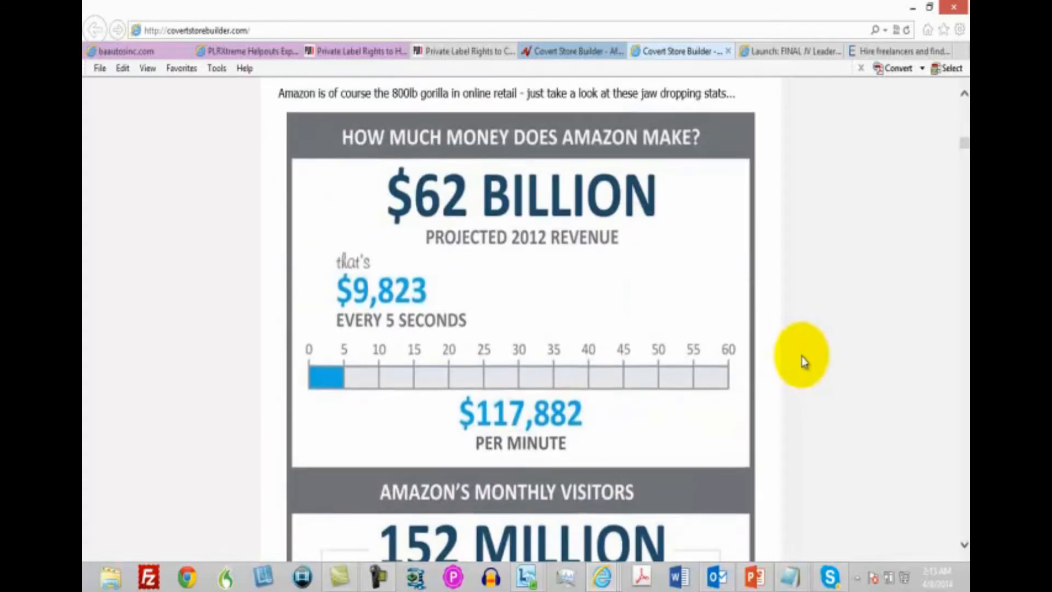
mouse_move(795, 366)
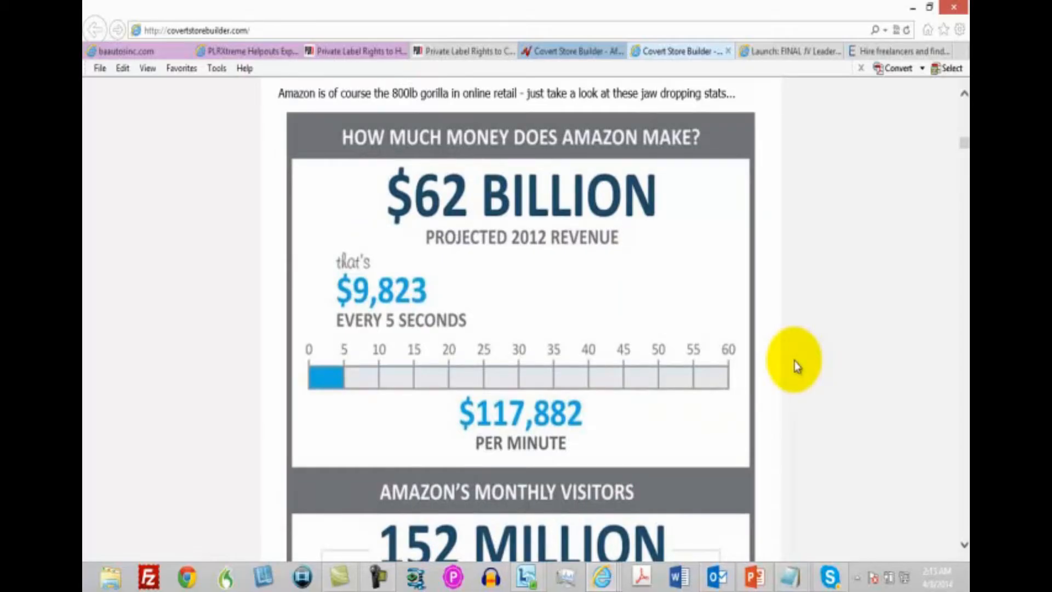
scroll("down", 3)
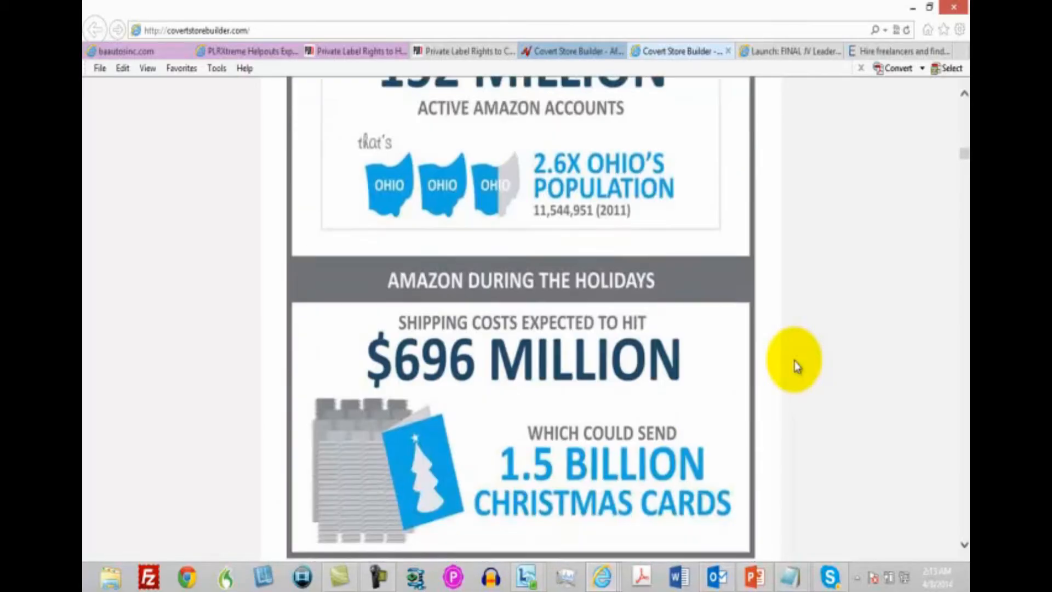
scroll("down", 3)
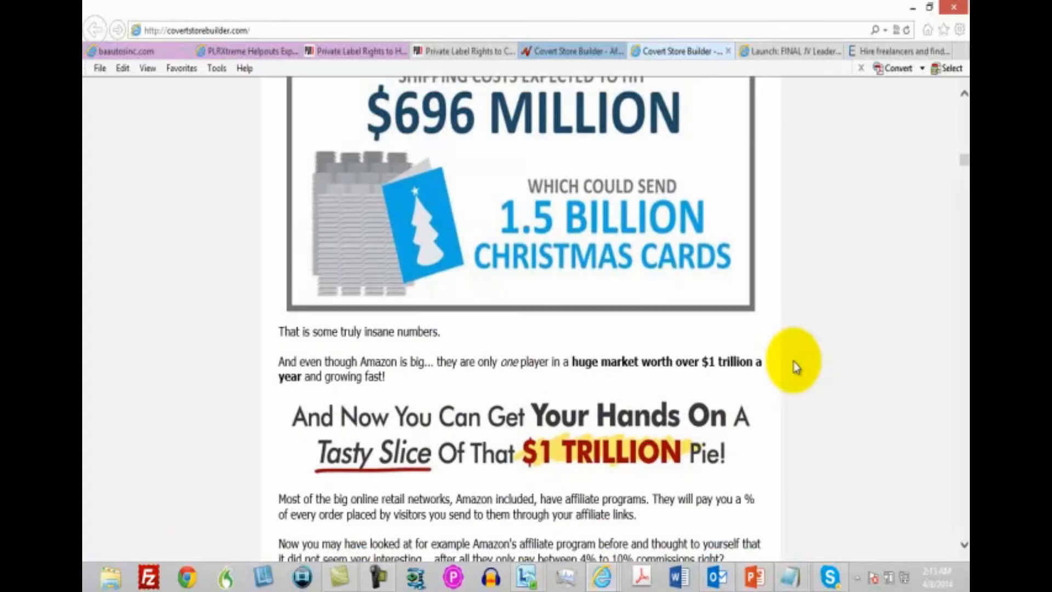
mouse_move(795, 369)
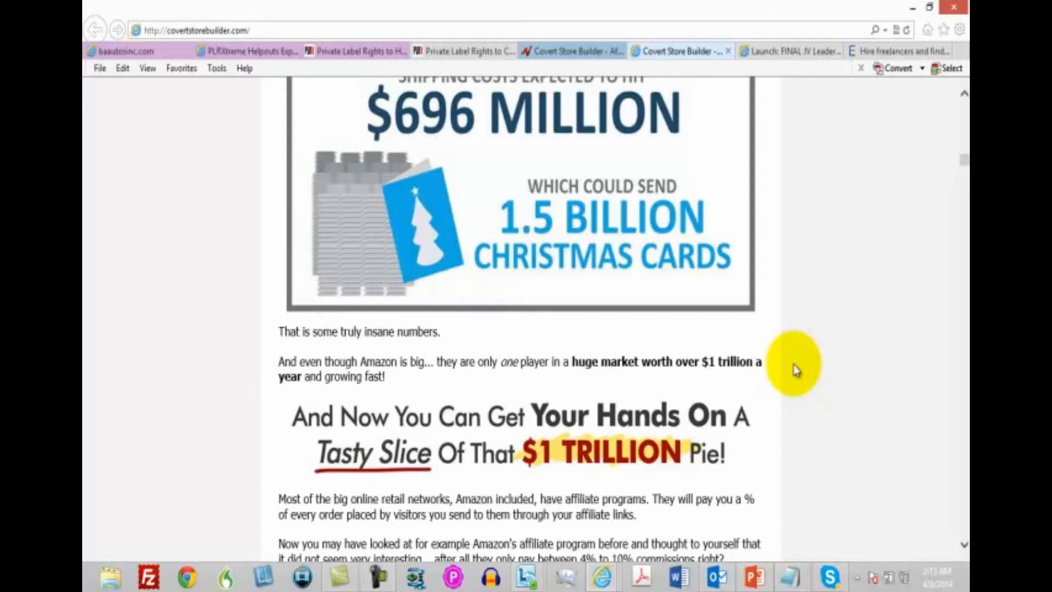
scroll("down", 3)
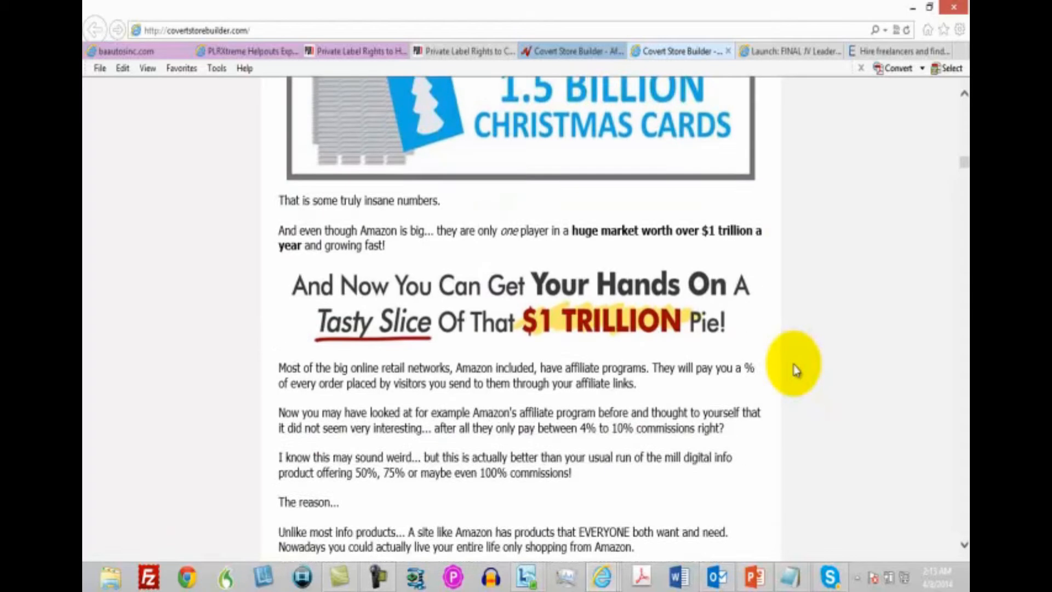
scroll("down", 3)
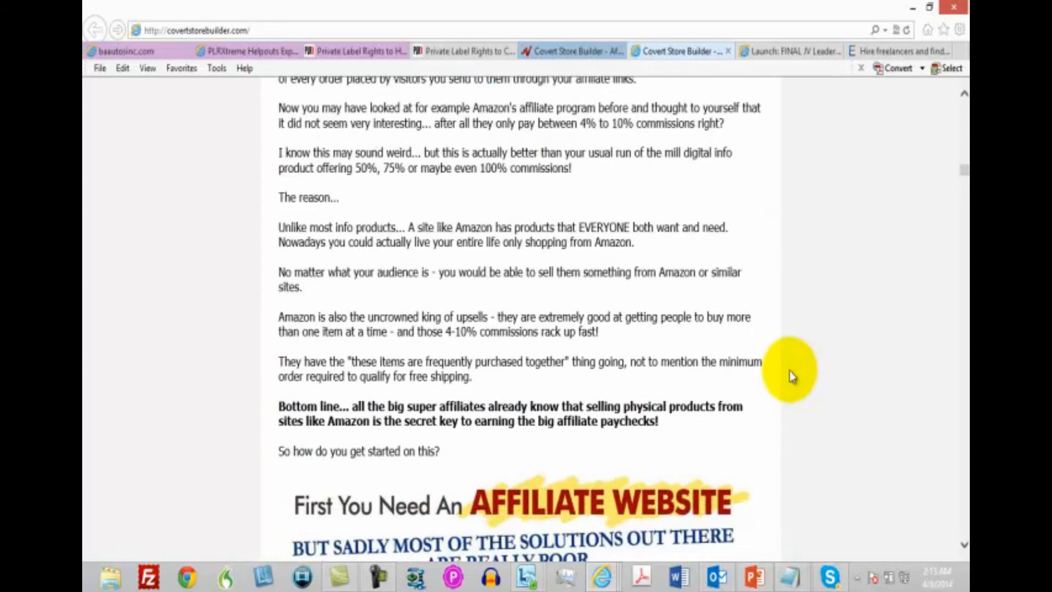
scroll("down", 3)
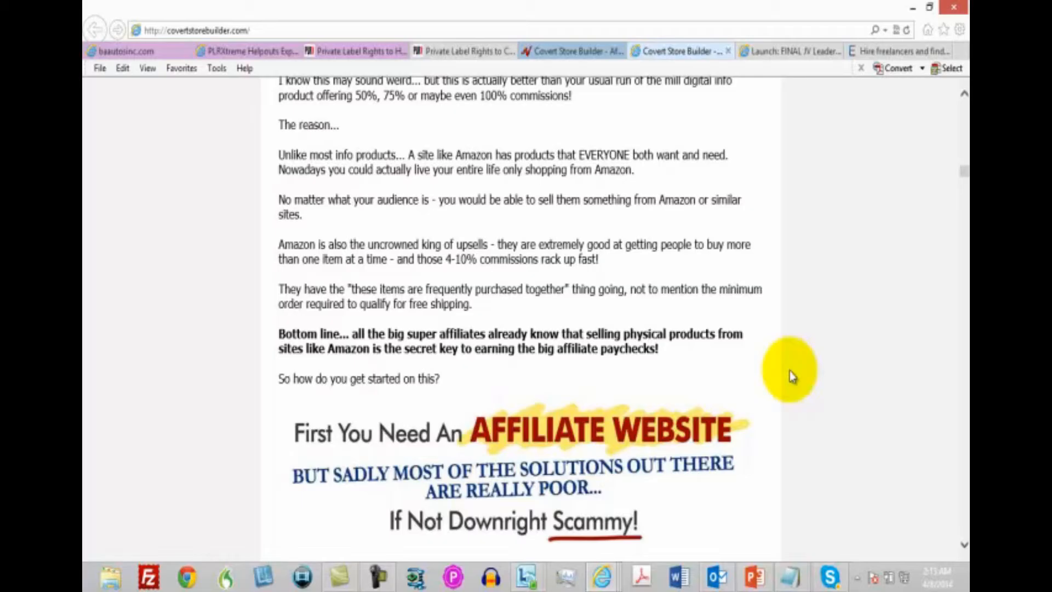
scroll("down", 3)
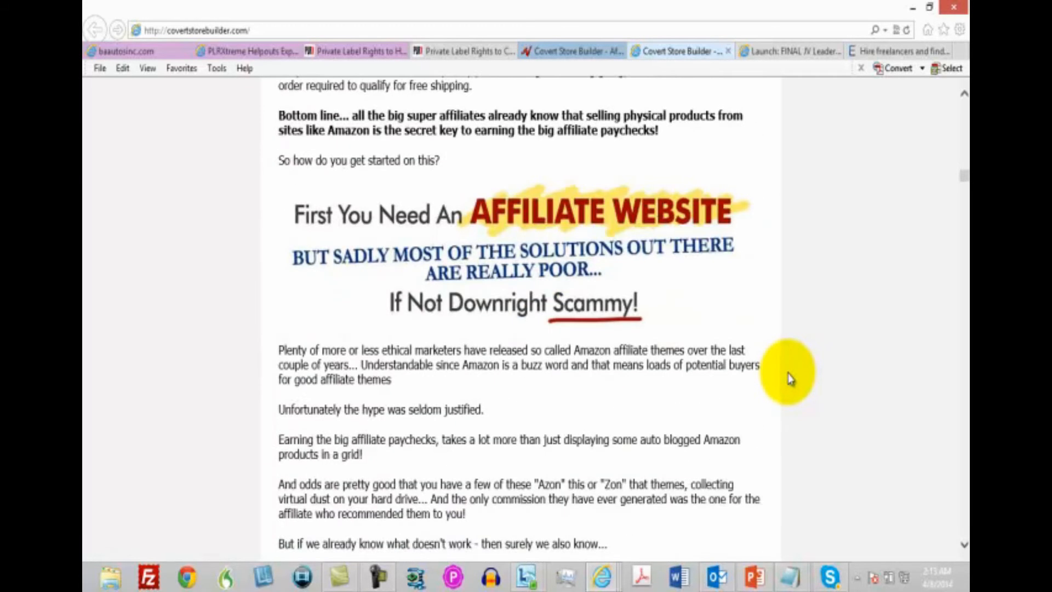
scroll("down", 3)
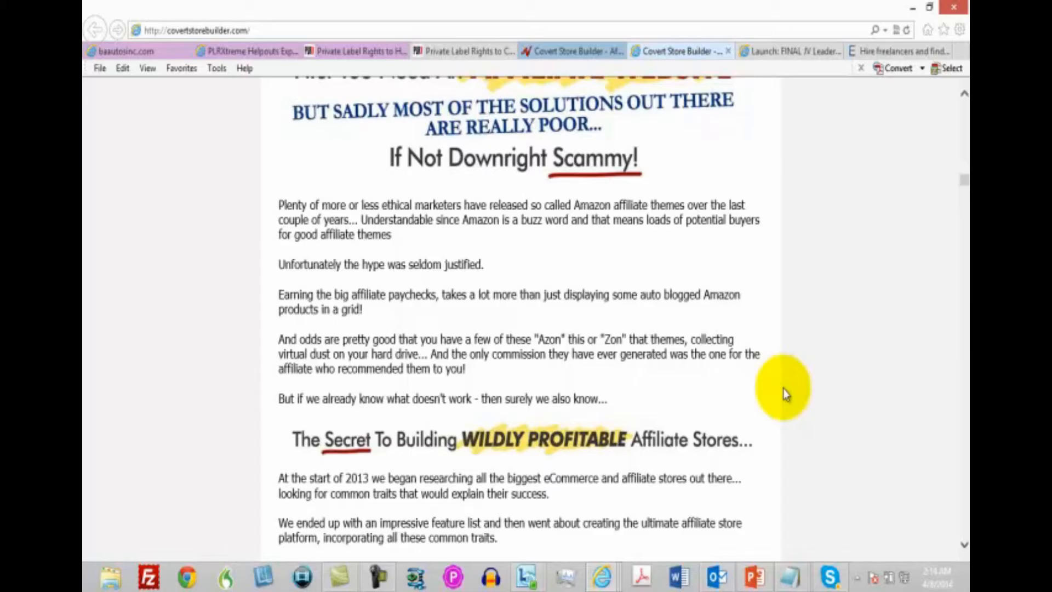
- Scroll further down to 'The Covert Store Builder Theme' product box
scroll("down", 3)
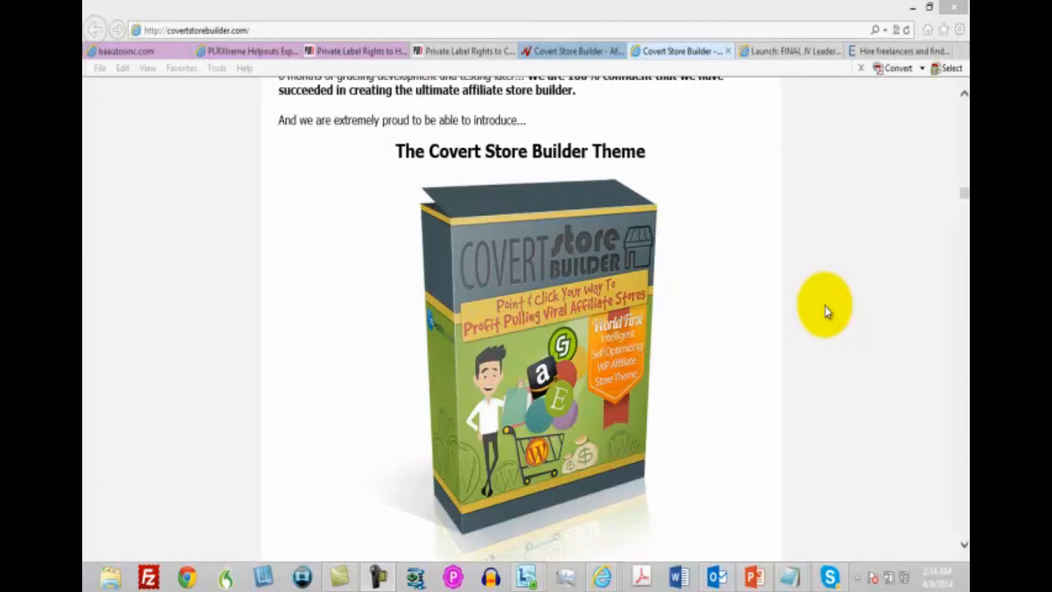
mouse_move(825, 314)
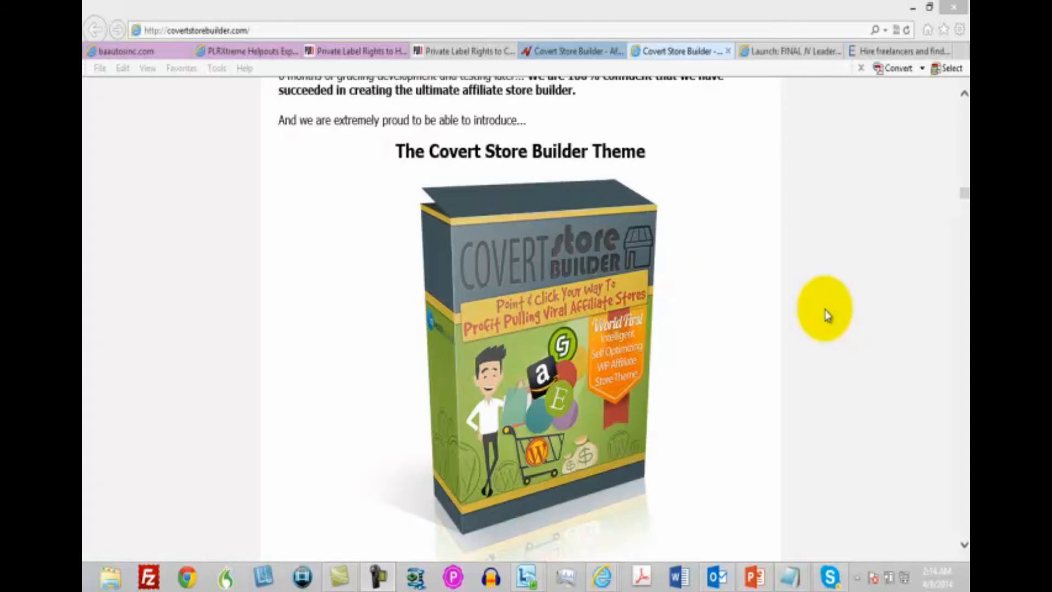
mouse_move(824, 330)
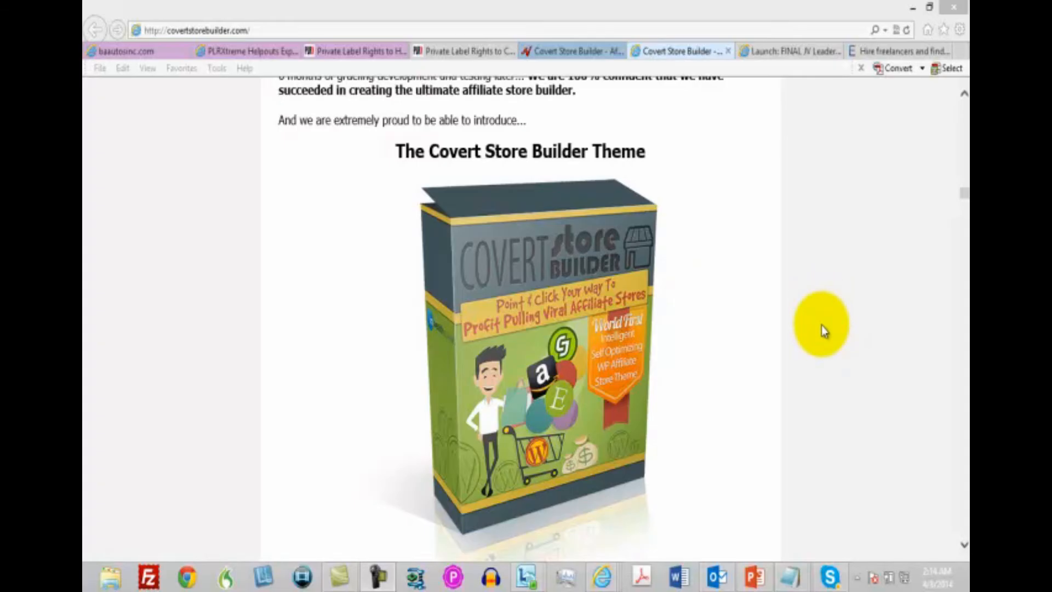
mouse_move(813, 359)
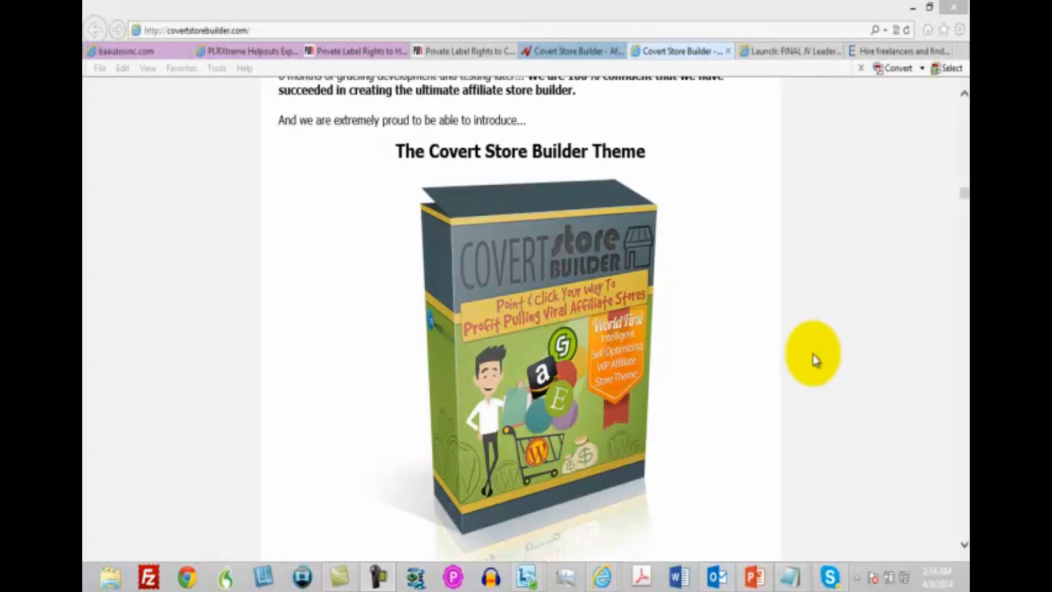
mouse_move(813, 356)
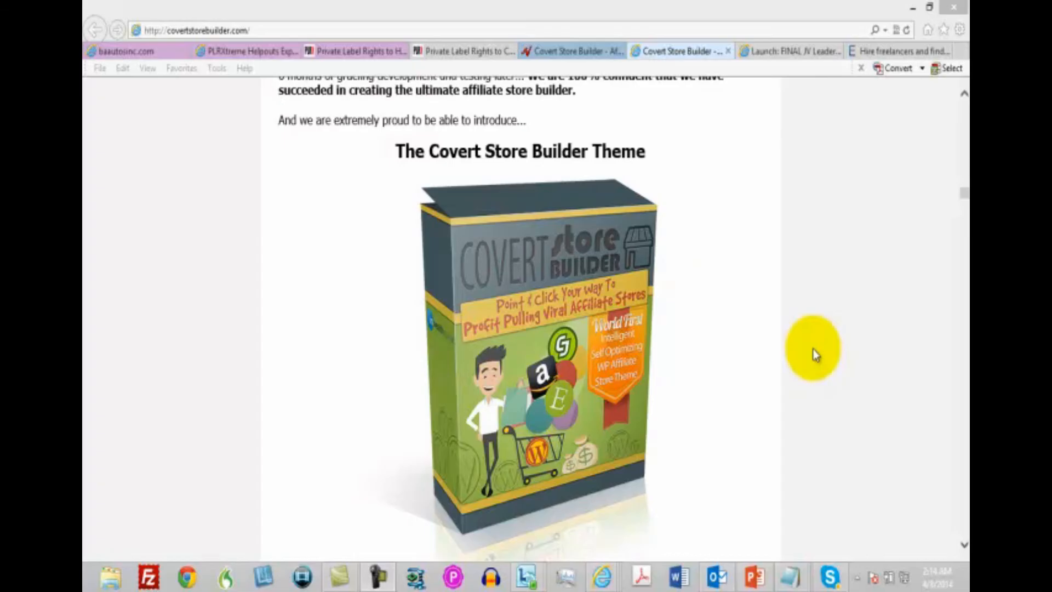
scroll("down", 3)
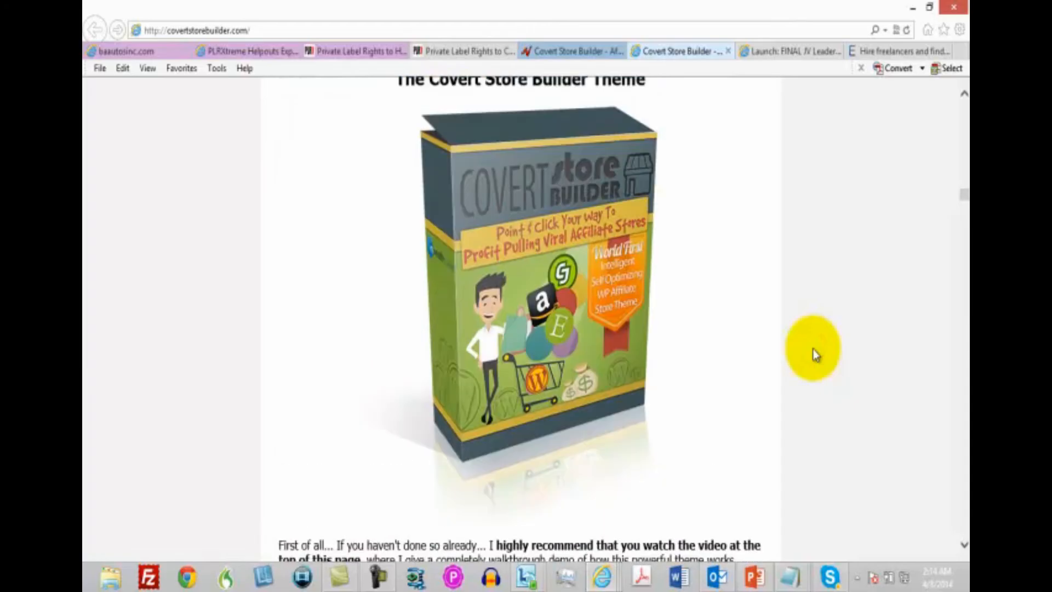
- Switch to the WarriorForum tab to show its forum index and sub-forums
left_click(899, 51)
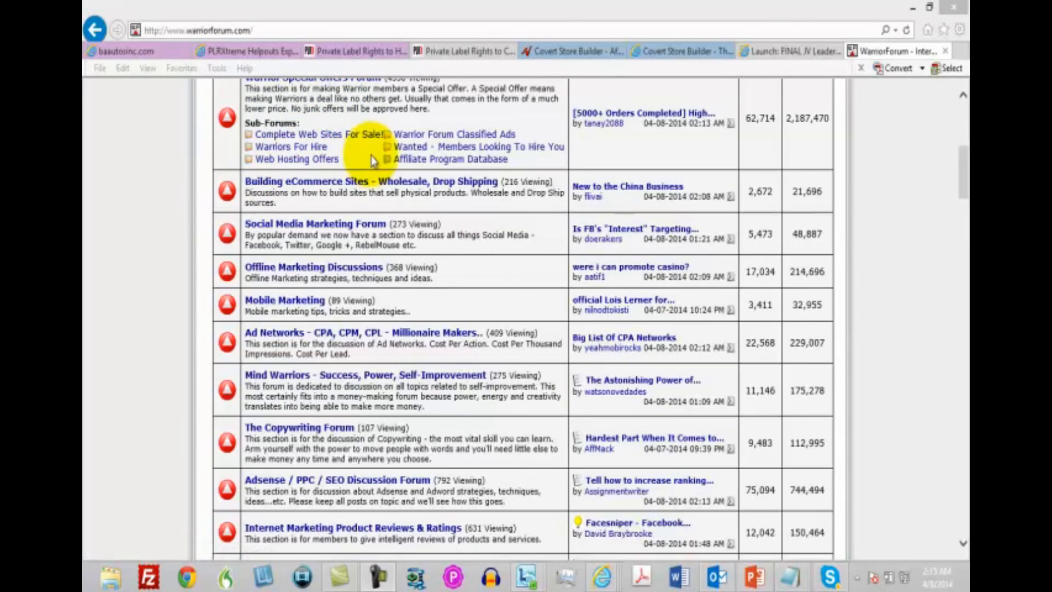
mouse_move(365, 164)
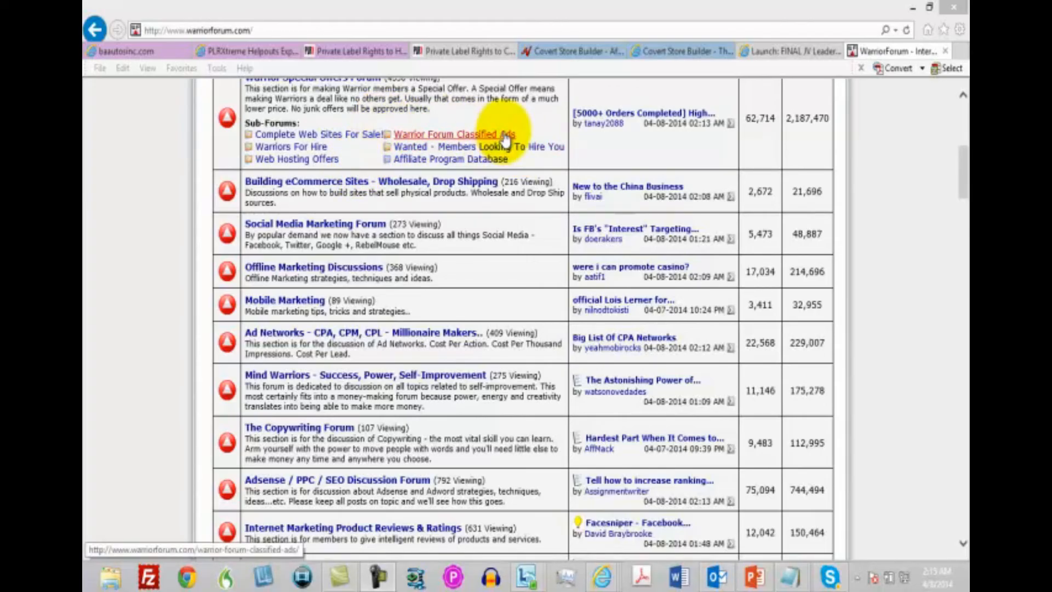
mouse_move(449, 159)
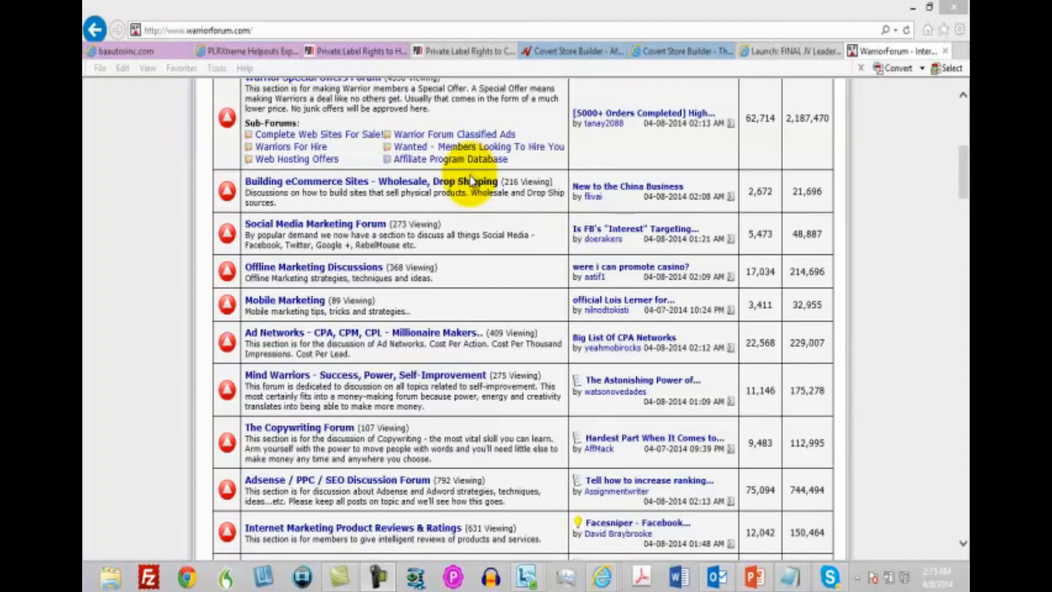
mouse_move(366, 182)
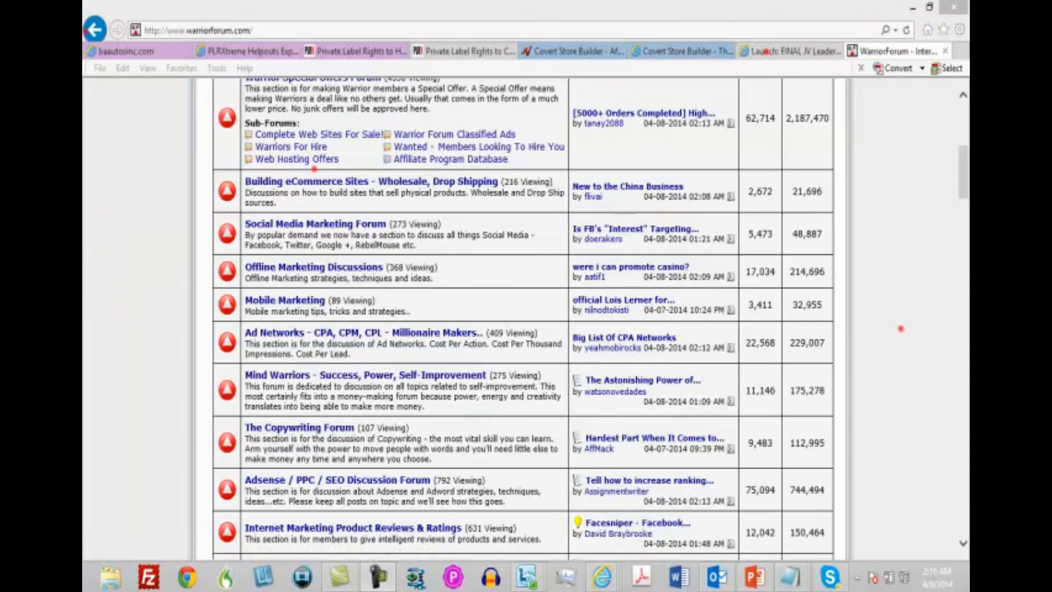
- Open the JV Contest & Leaderboard tab and scroll to the Day #7 final leaderboard
left_click(788, 50)
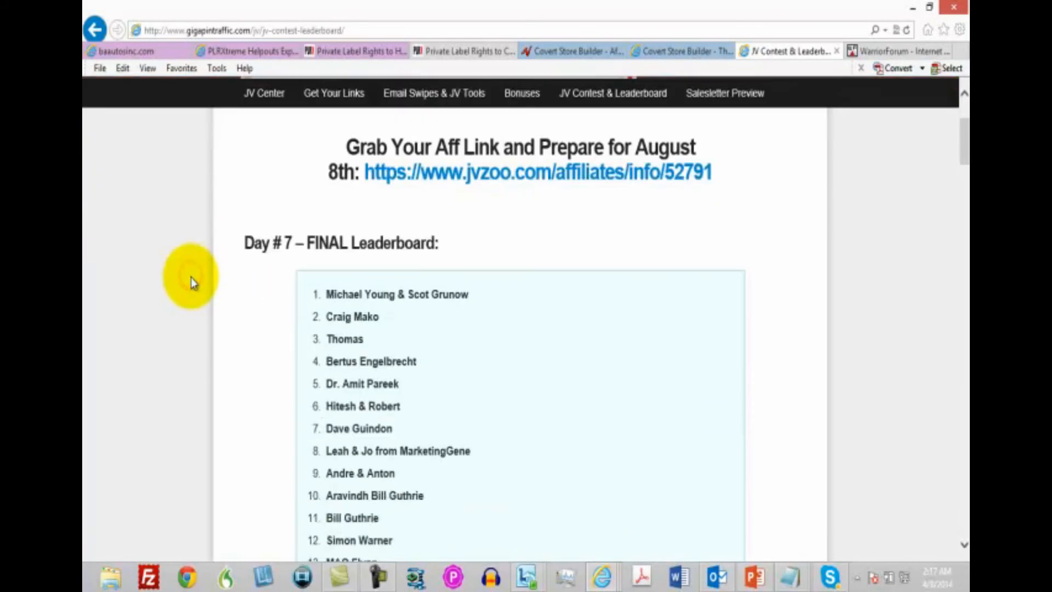
scroll("down", 3)
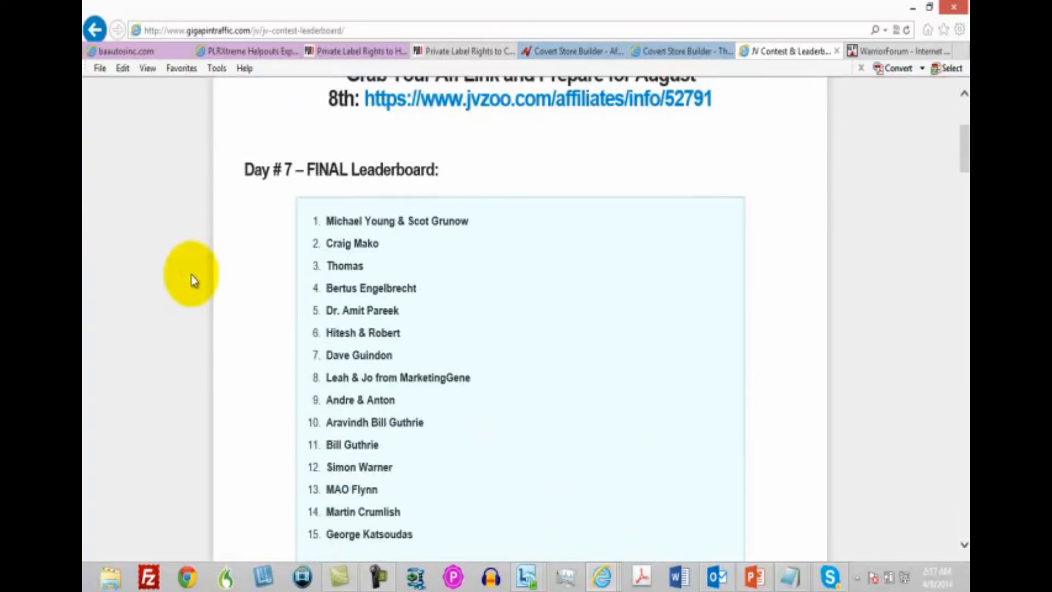